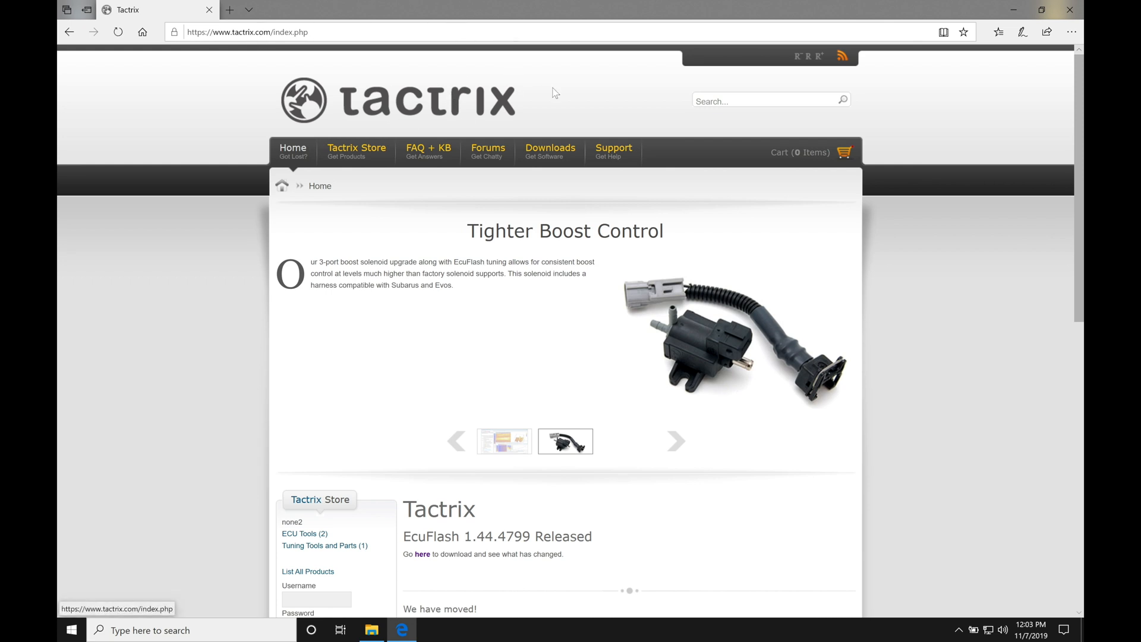
{"action": "mouse_move", "coordinate": [583, 100]}
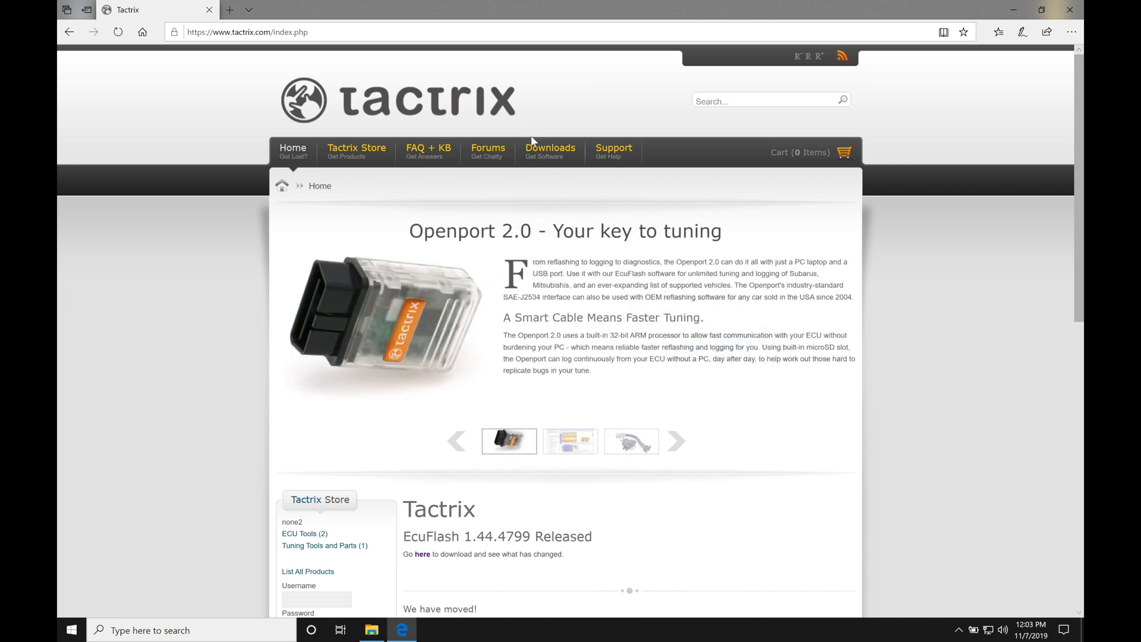
{"action": "mouse_move", "coordinate": [550, 150]}
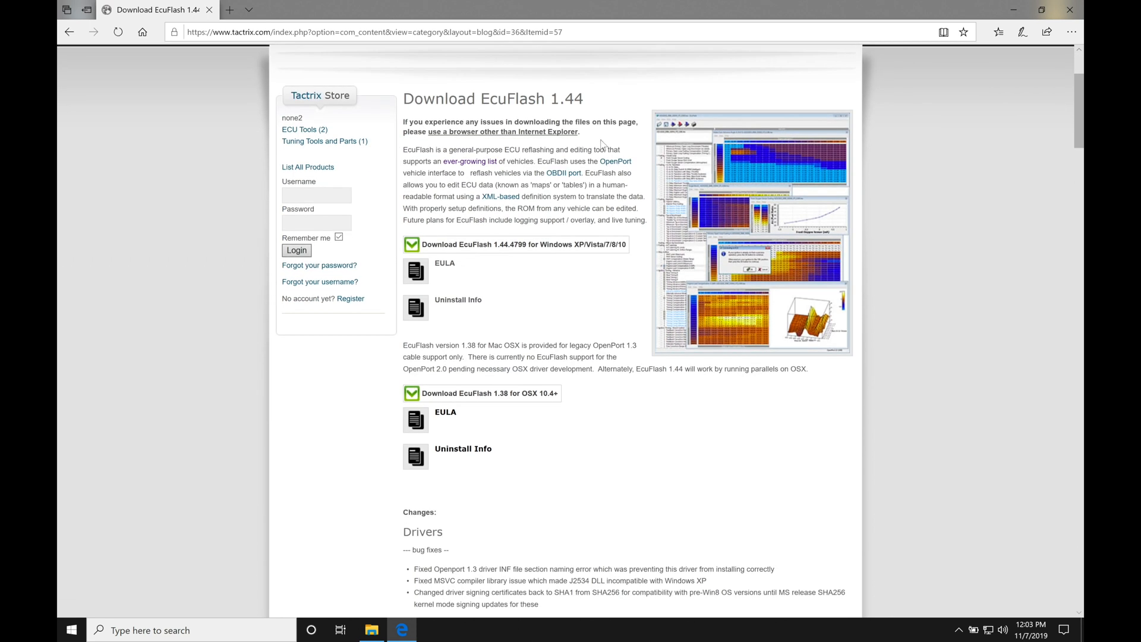
{"action": "mouse_move", "coordinate": [554, 100]}
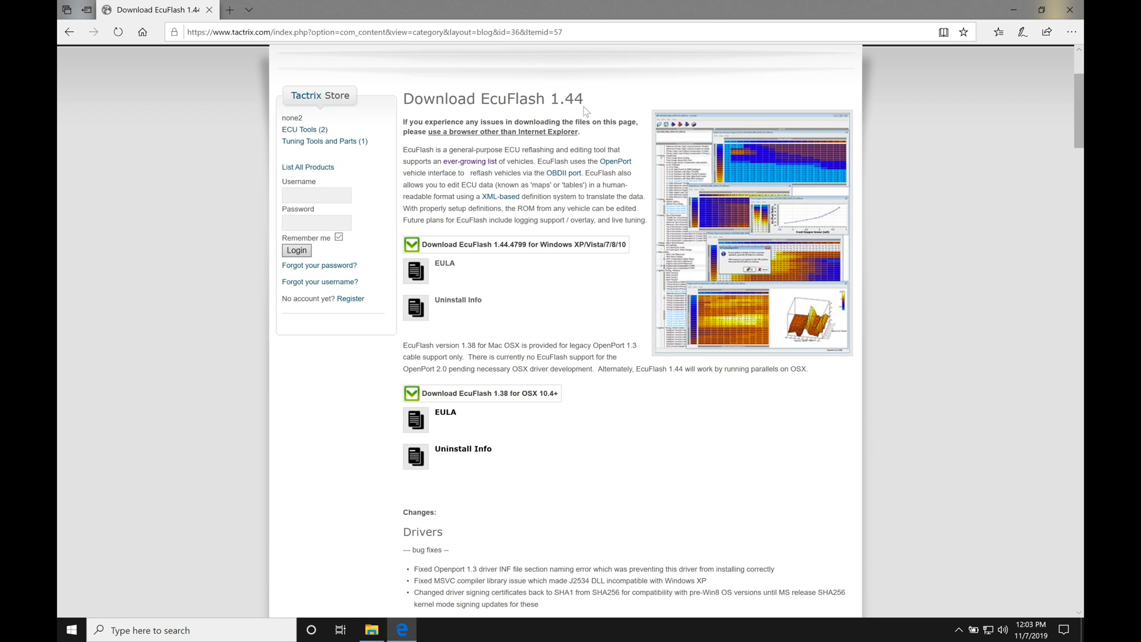
{"action": "mouse_move", "coordinate": [569, 113]}
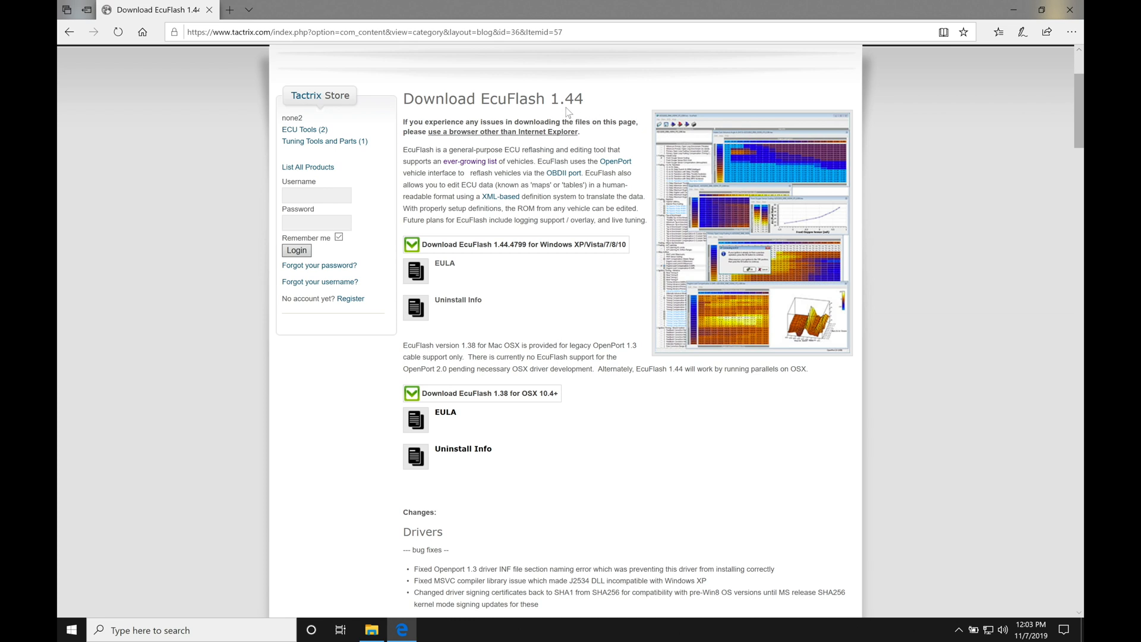
{"action": "mouse_move", "coordinate": [514, 260]}
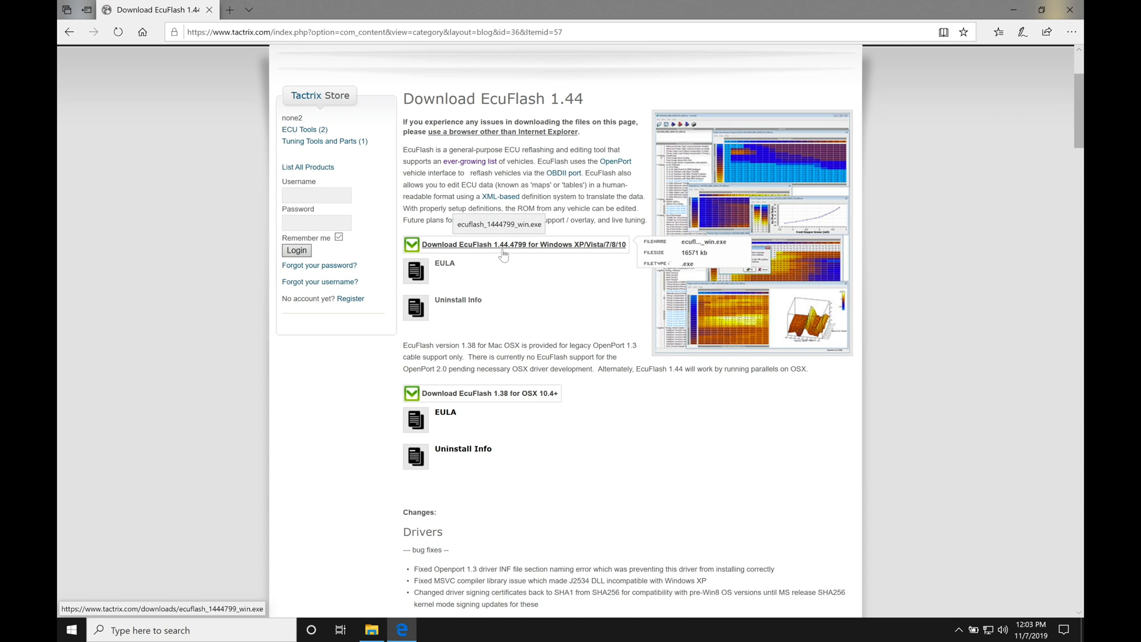
{"action": "mouse_move", "coordinate": [520, 254]}
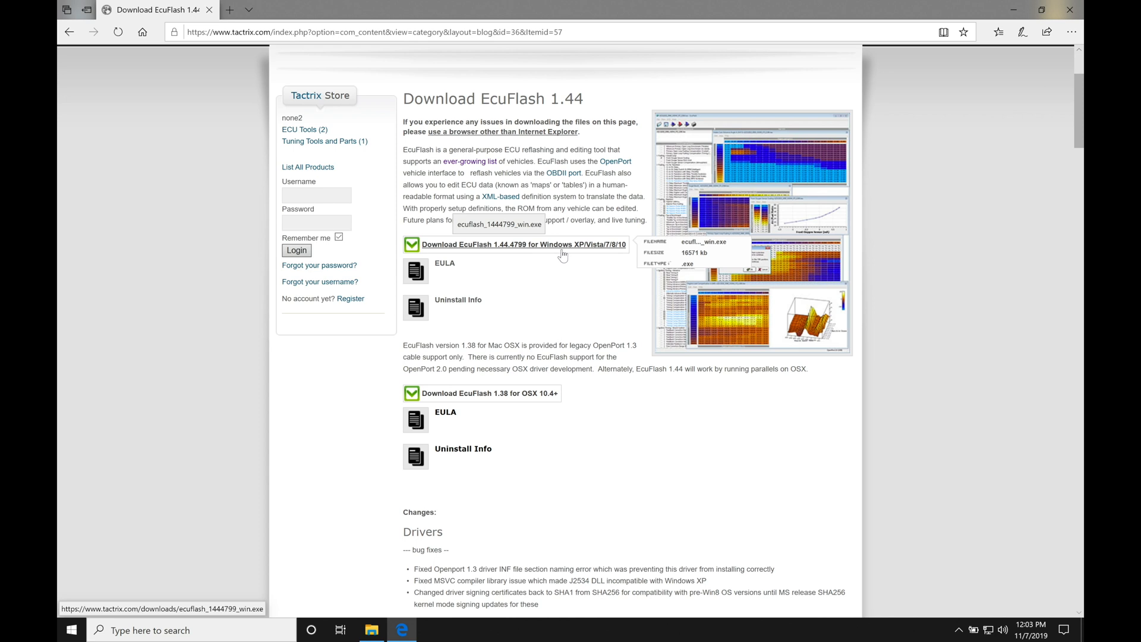
{"action": "mouse_move", "coordinate": [619, 253]}
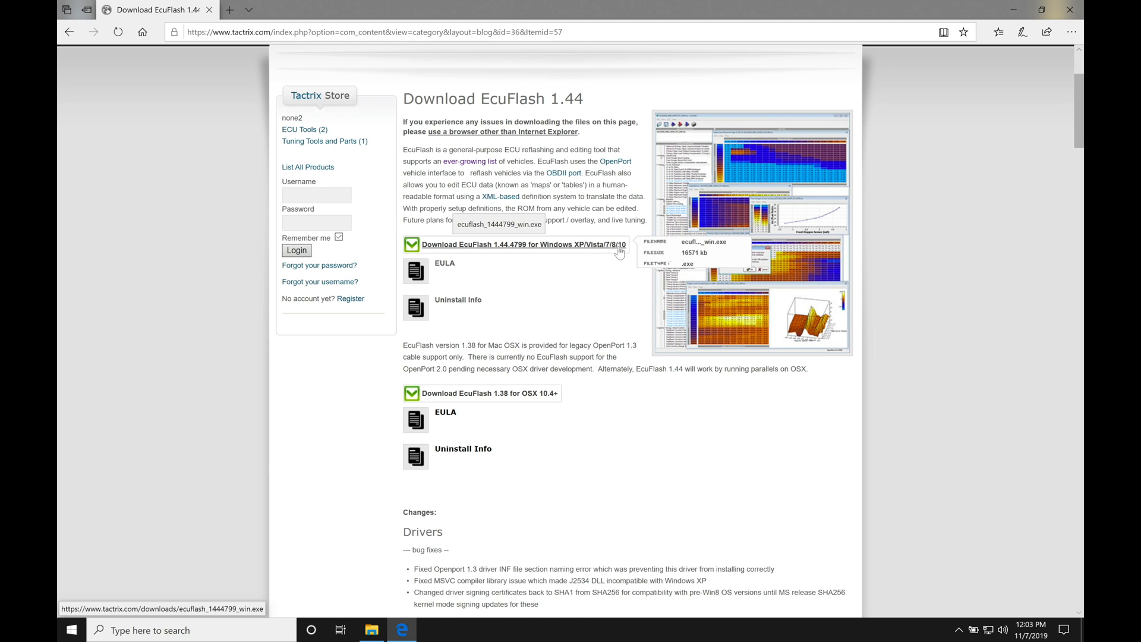
{"action": "mouse_move", "coordinate": [604, 269]}
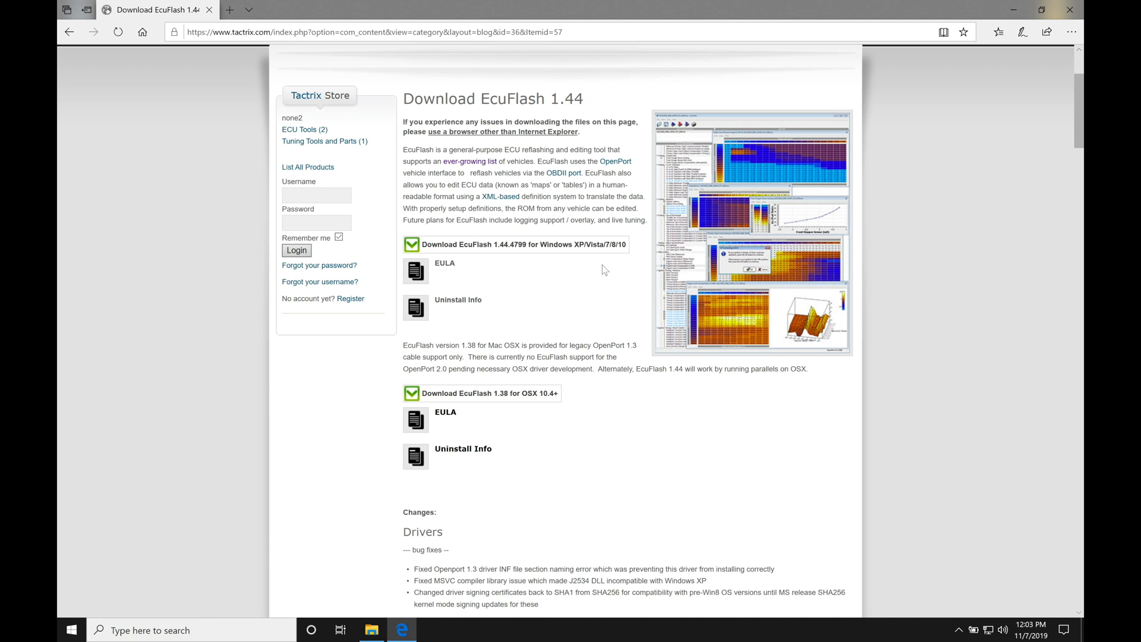
{"action": "mouse_move", "coordinate": [509, 244]}
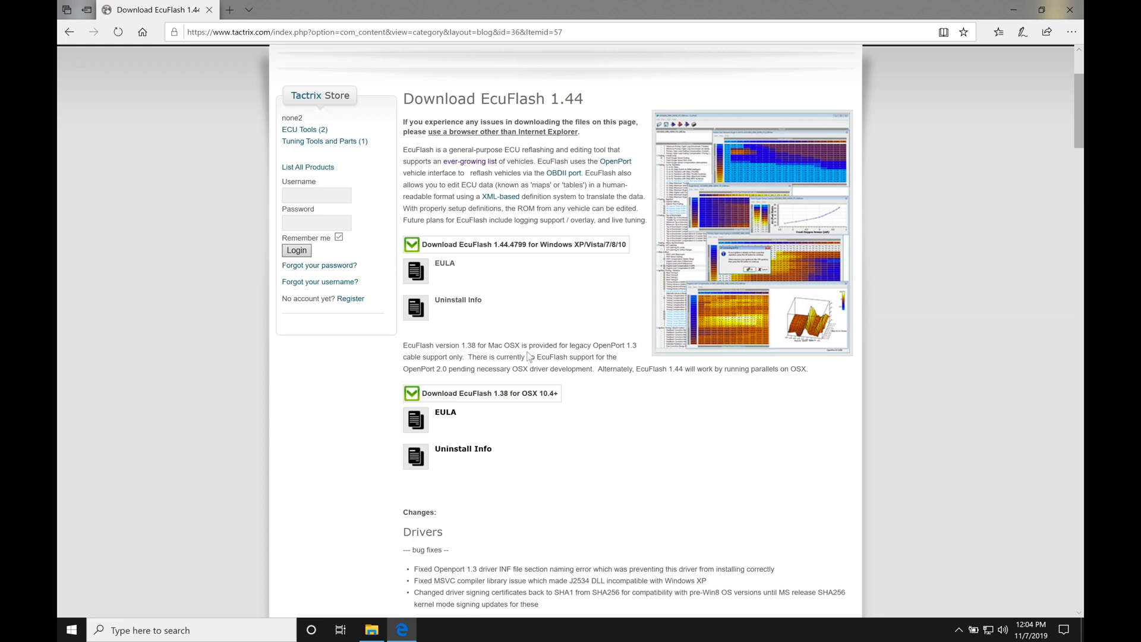
{"action": "mouse_move", "coordinate": [487, 393]}
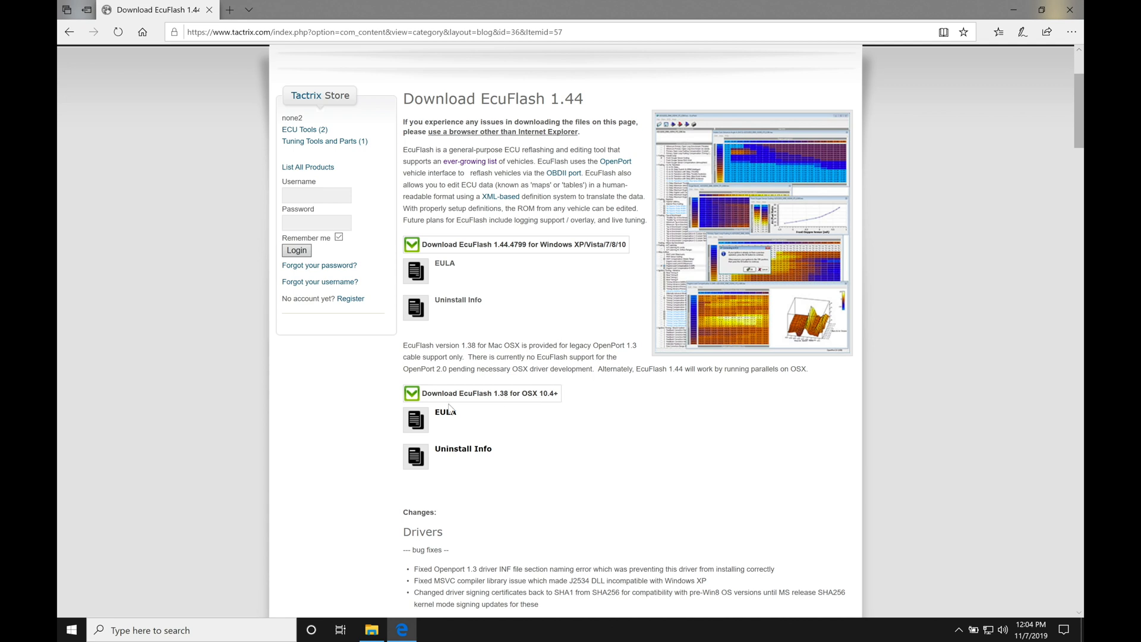
{"action": "mouse_move", "coordinate": [513, 424]}
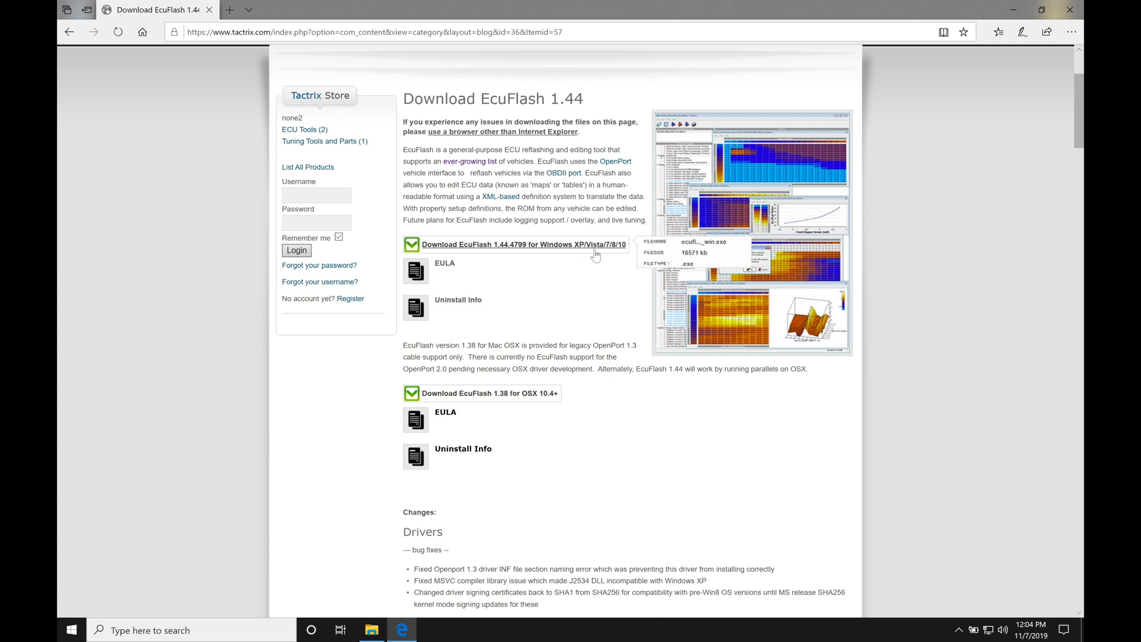
{"action": "mouse_move", "coordinate": [582, 260]}
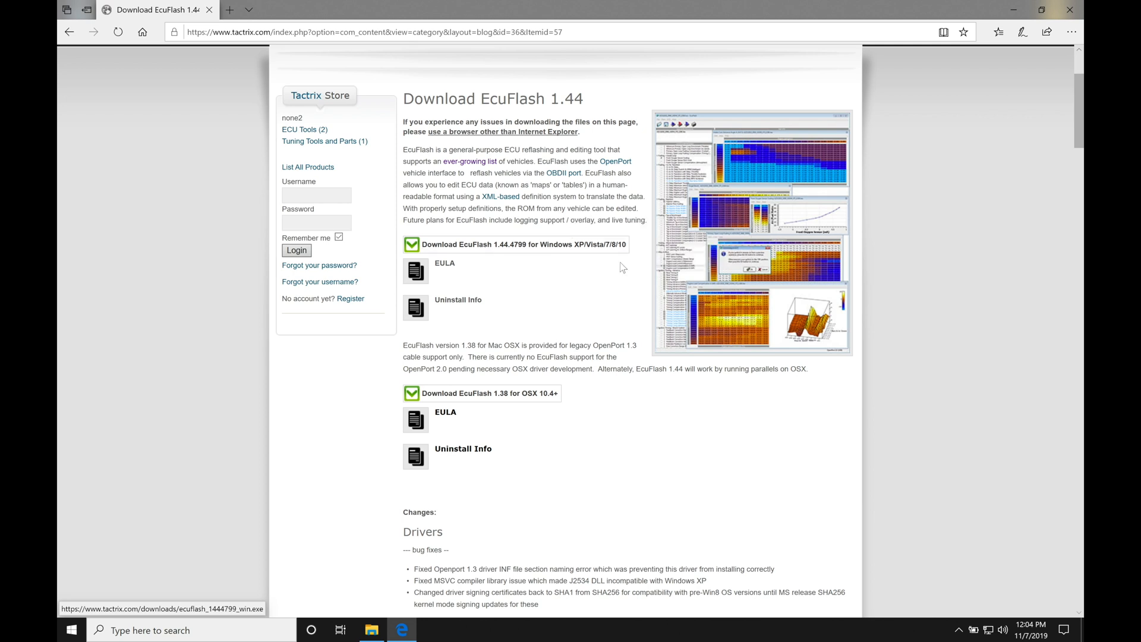
{"action": "mouse_move", "coordinate": [605, 280]}
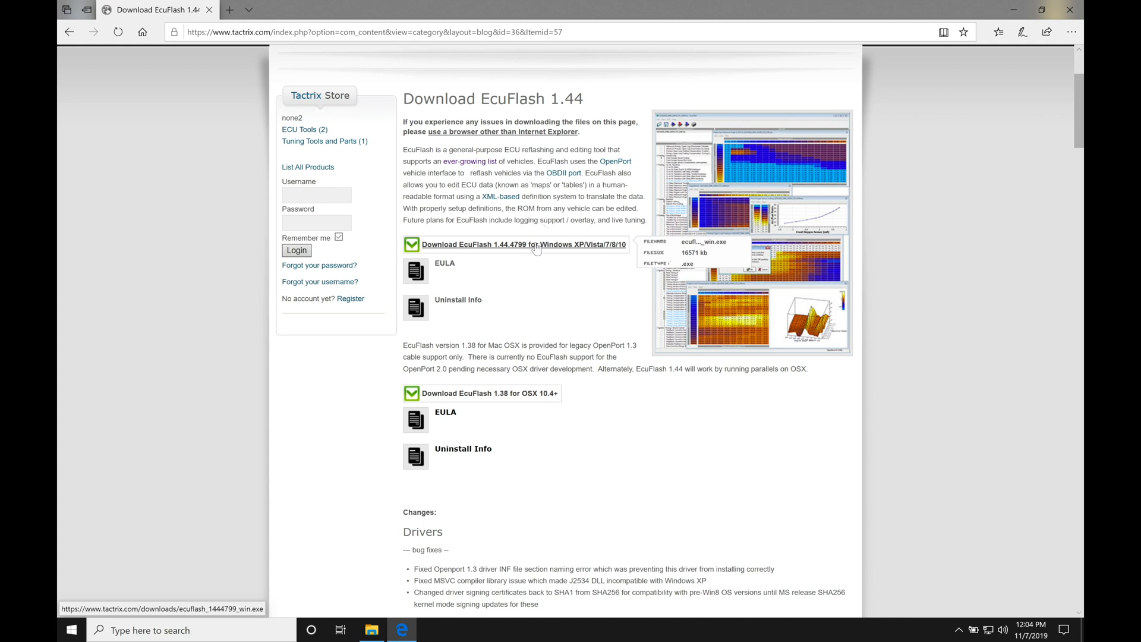
Step: Download the EcuFlash 1.44.4799 Windows installer and run it from Edge
{"action": "left_click", "coordinate": [522, 244]}
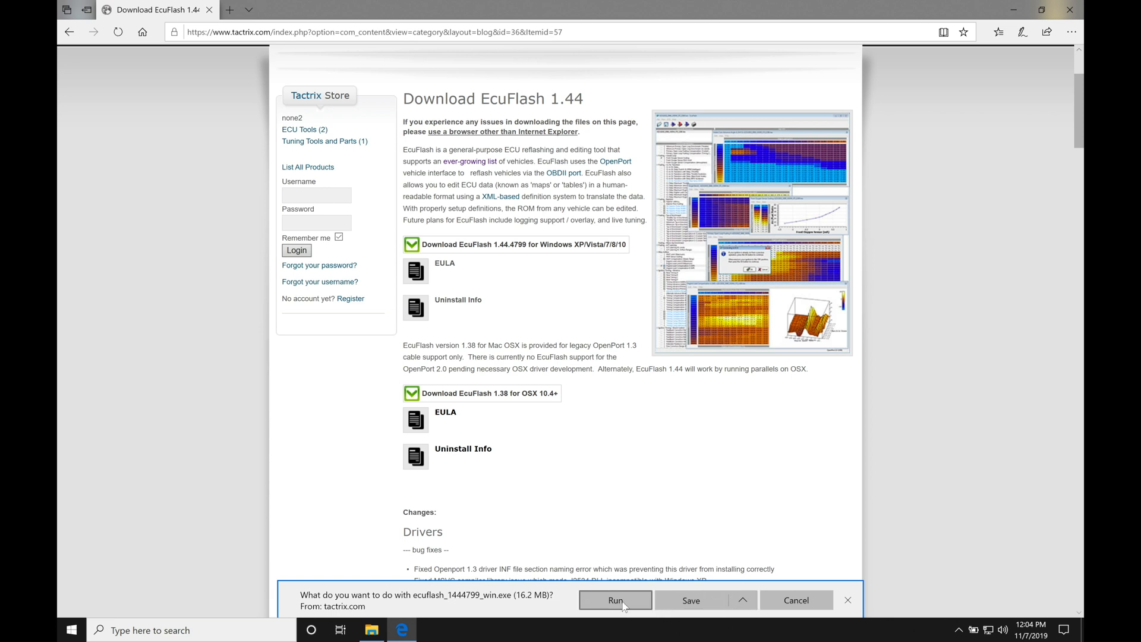
{"action": "left_click", "coordinate": [616, 600]}
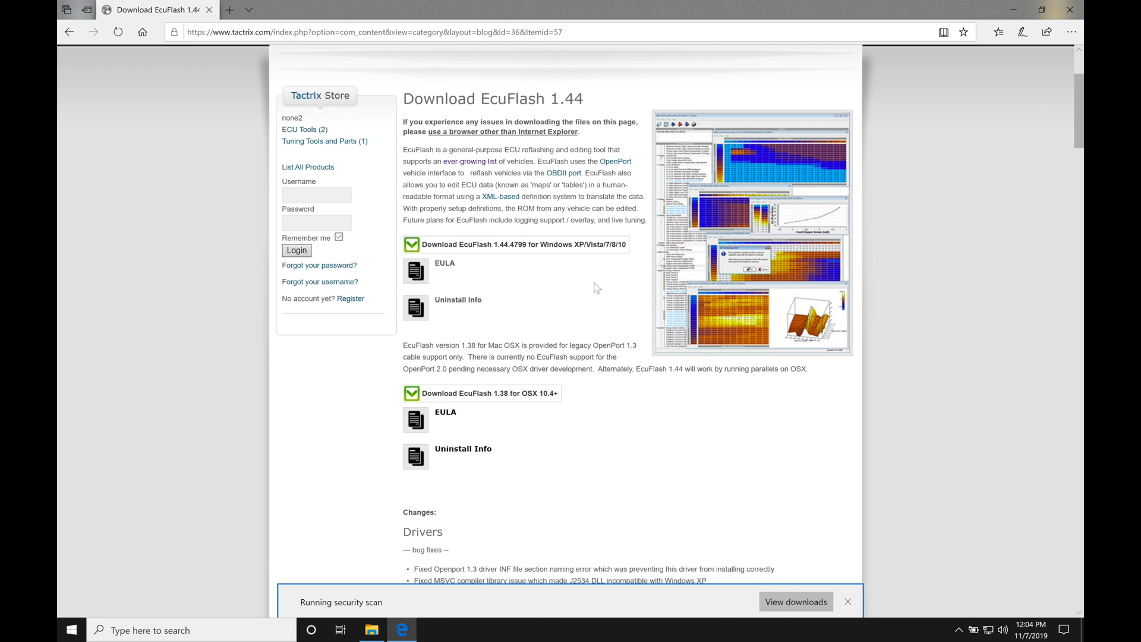
{"action": "mouse_move", "coordinate": [511, 593]}
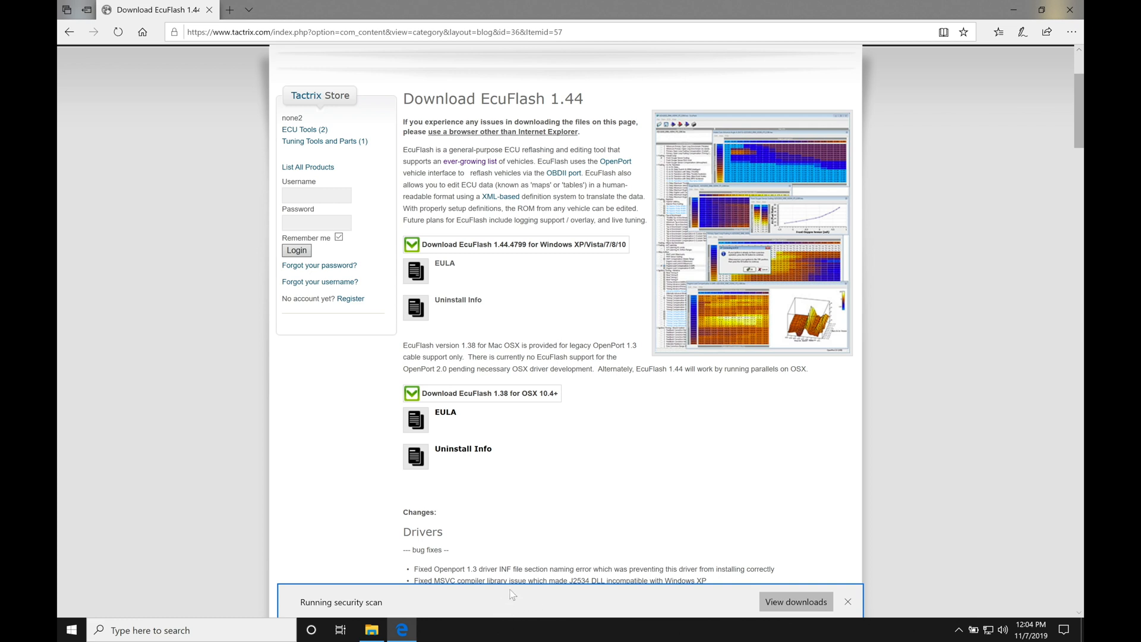
{"action": "mouse_move", "coordinate": [606, 458]}
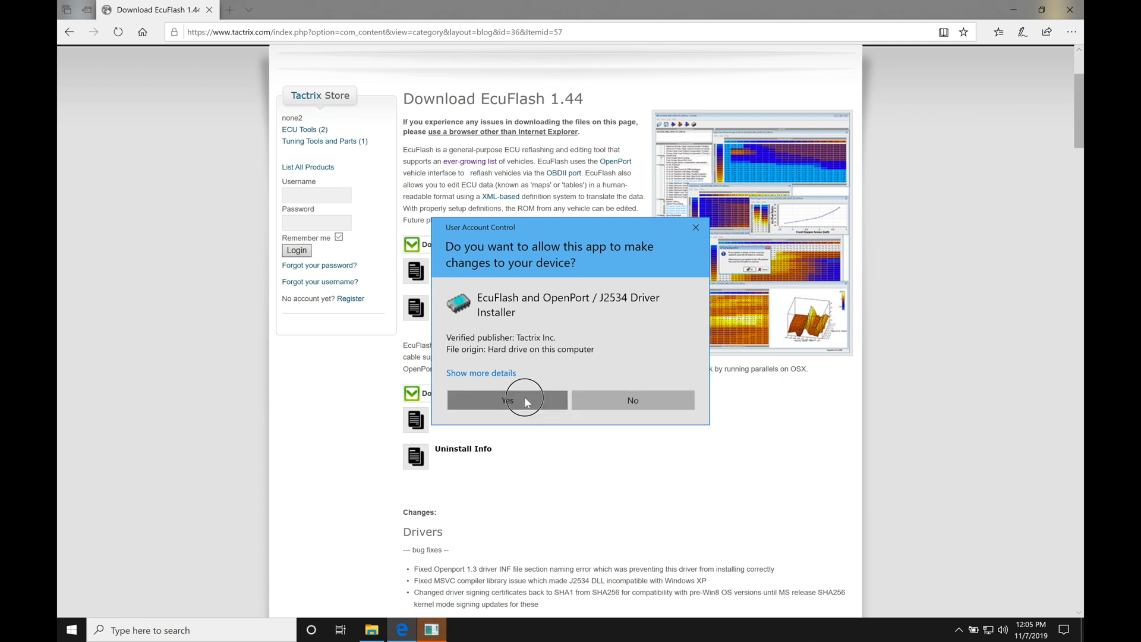
Step: Approve the UAC prompt, accept the license, and keep the default OpenECU\EcuFlash install folder
{"action": "left_click", "coordinate": [507, 400]}
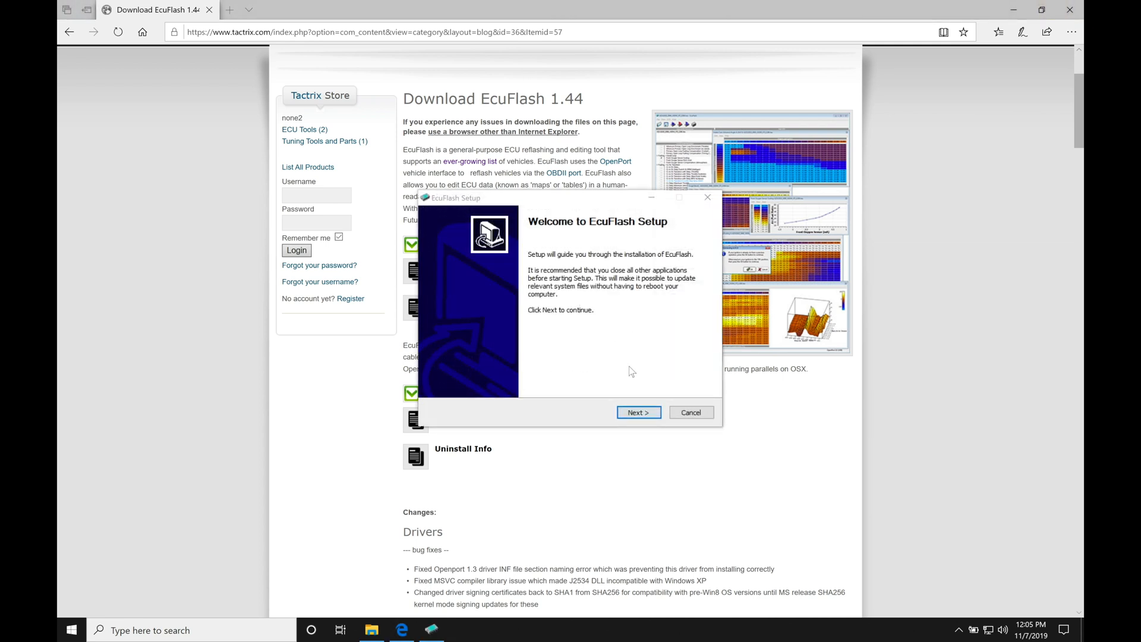
{"action": "left_click", "coordinate": [637, 412]}
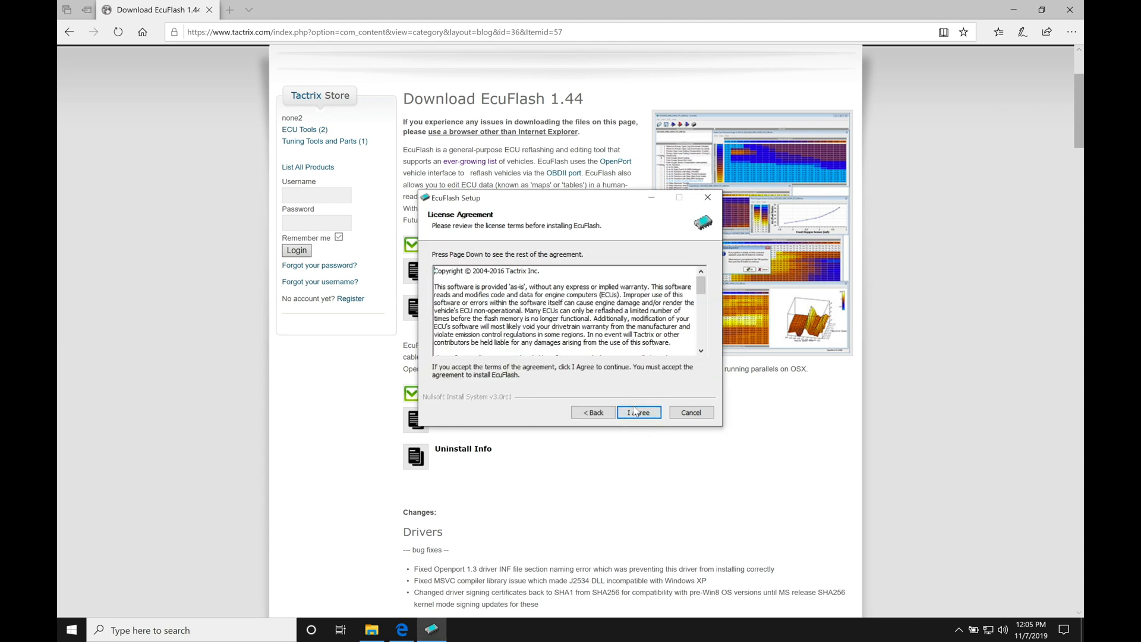
{"action": "left_click", "coordinate": [639, 412]}
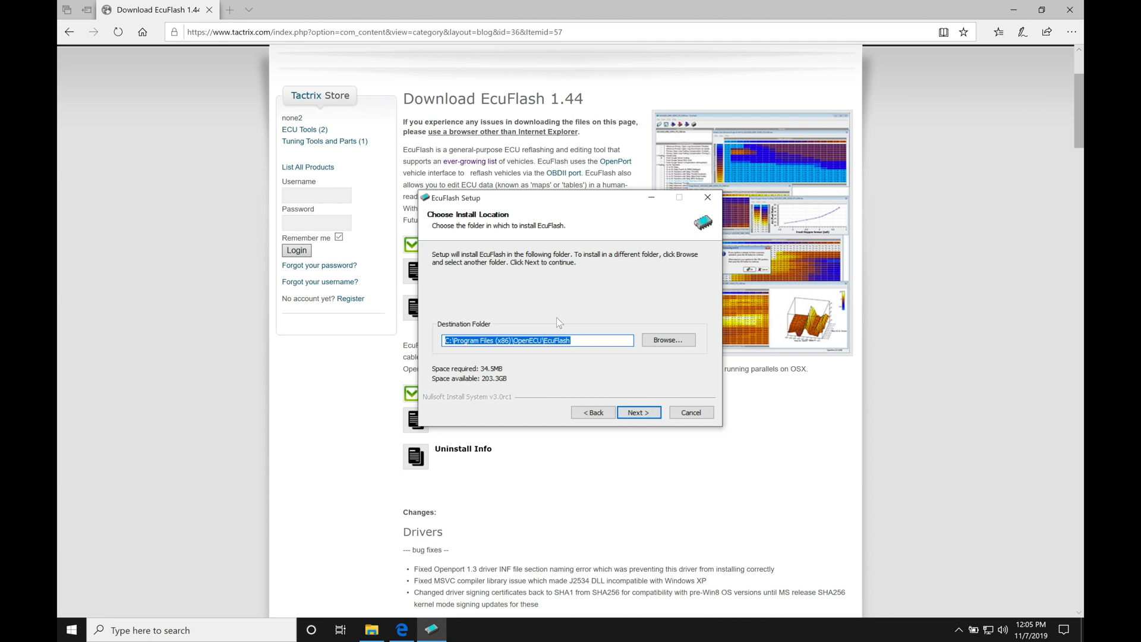
{"action": "mouse_move", "coordinate": [545, 301]}
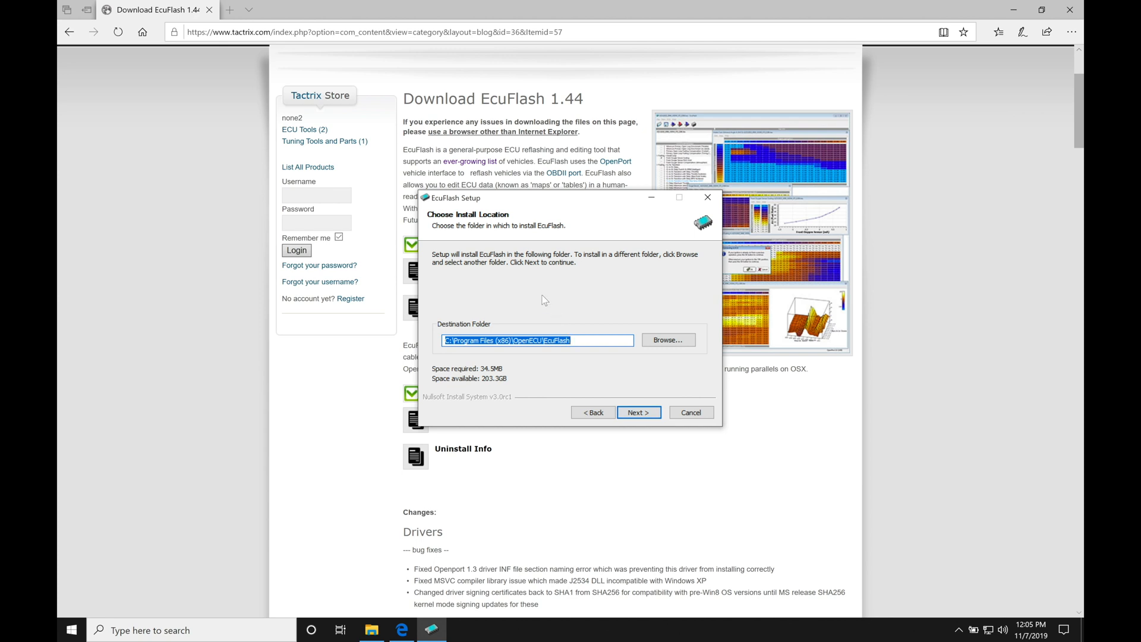
{"action": "mouse_move", "coordinate": [466, 353]}
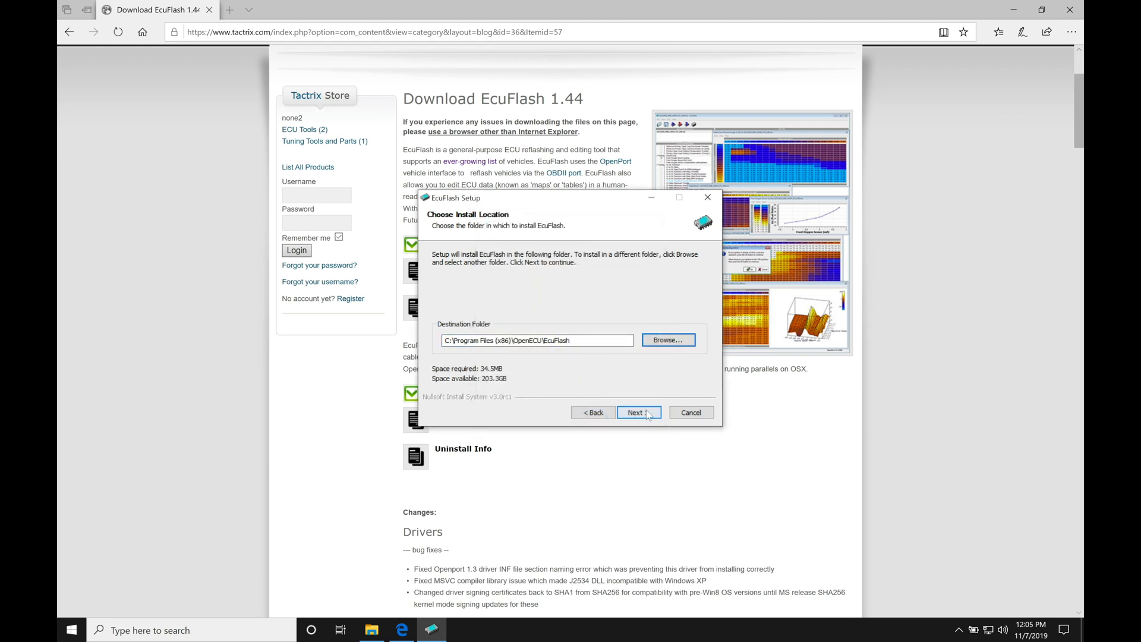
{"action": "left_click", "coordinate": [639, 412]}
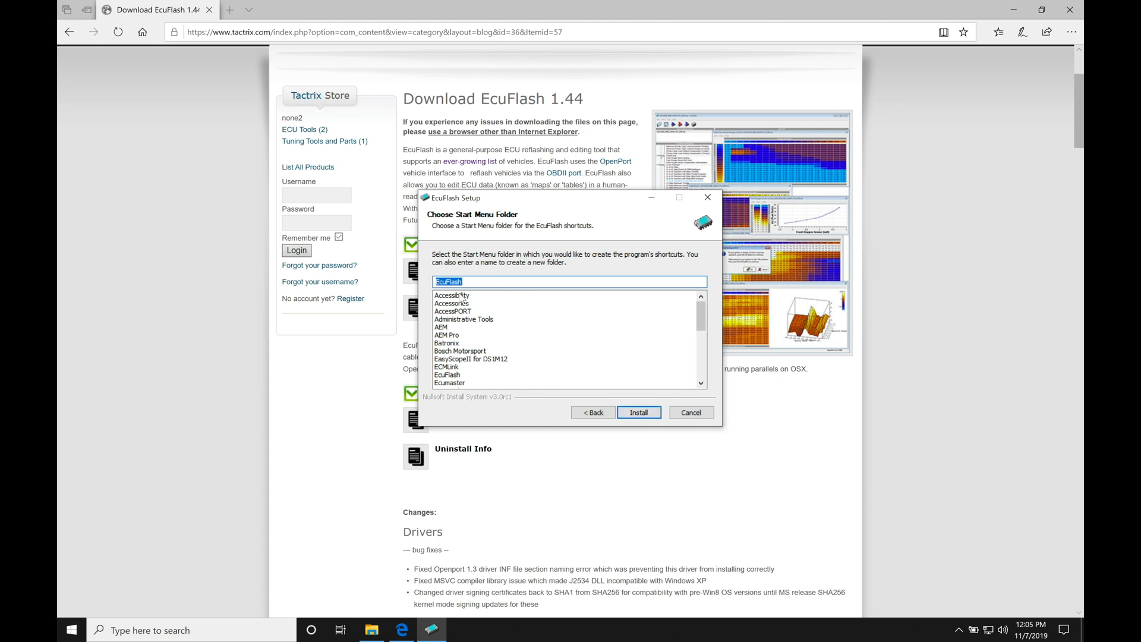
{"action": "mouse_move", "coordinate": [515, 350]}
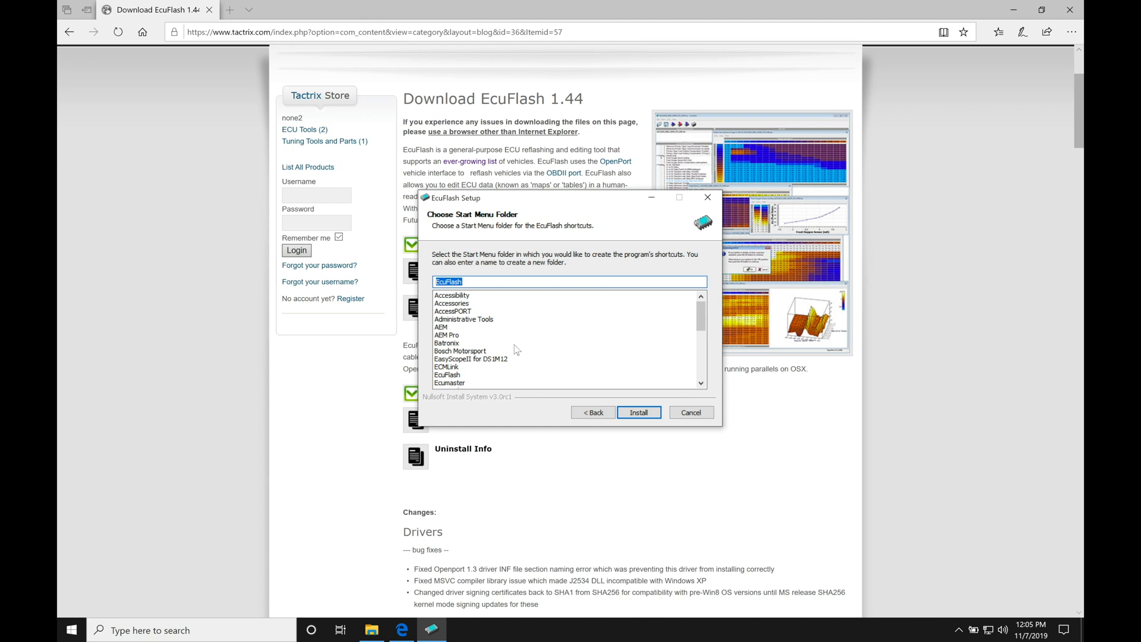
{"action": "mouse_move", "coordinate": [603, 375]}
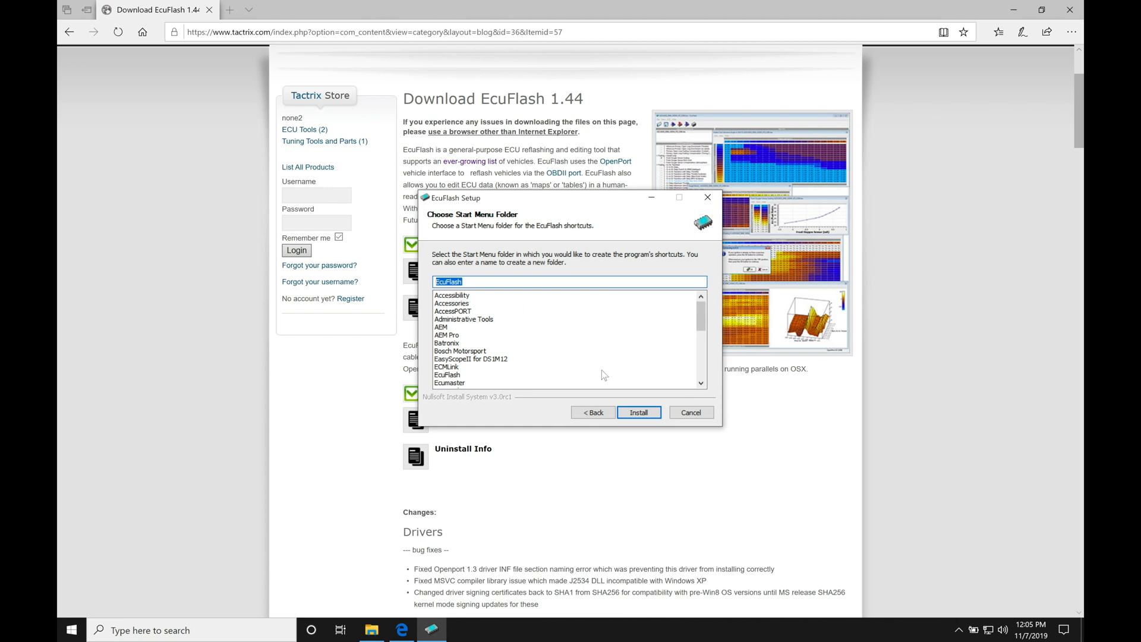
Step: Install EcuFlash with the default EcuFlash Start Menu folder and close the finished wizard
{"action": "left_click", "coordinate": [638, 412]}
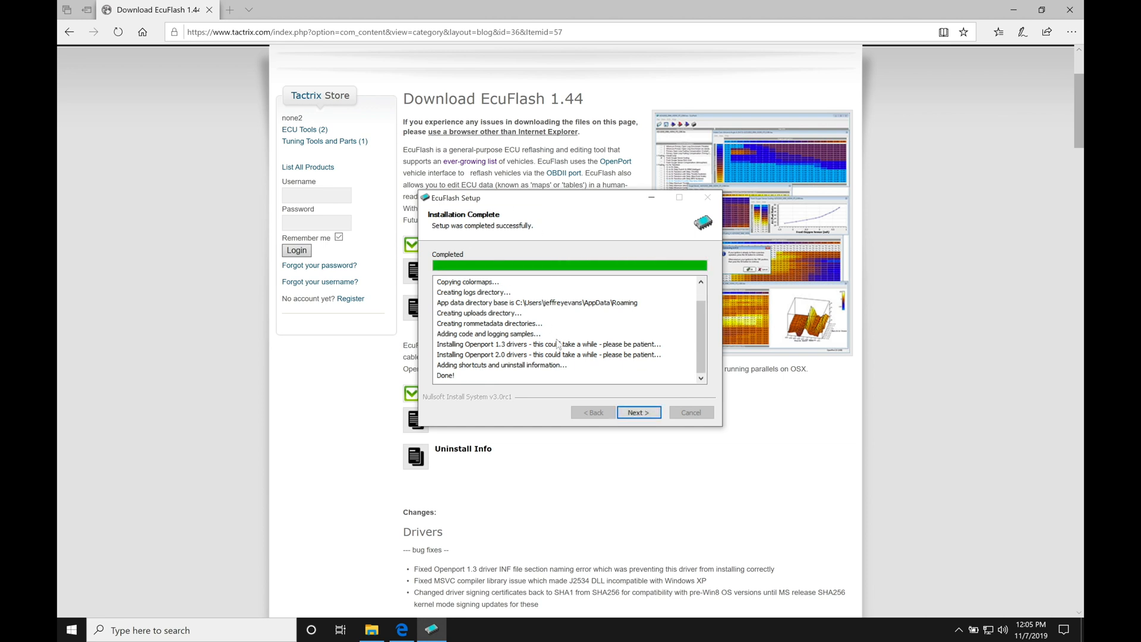
{"action": "left_click", "coordinate": [639, 412]}
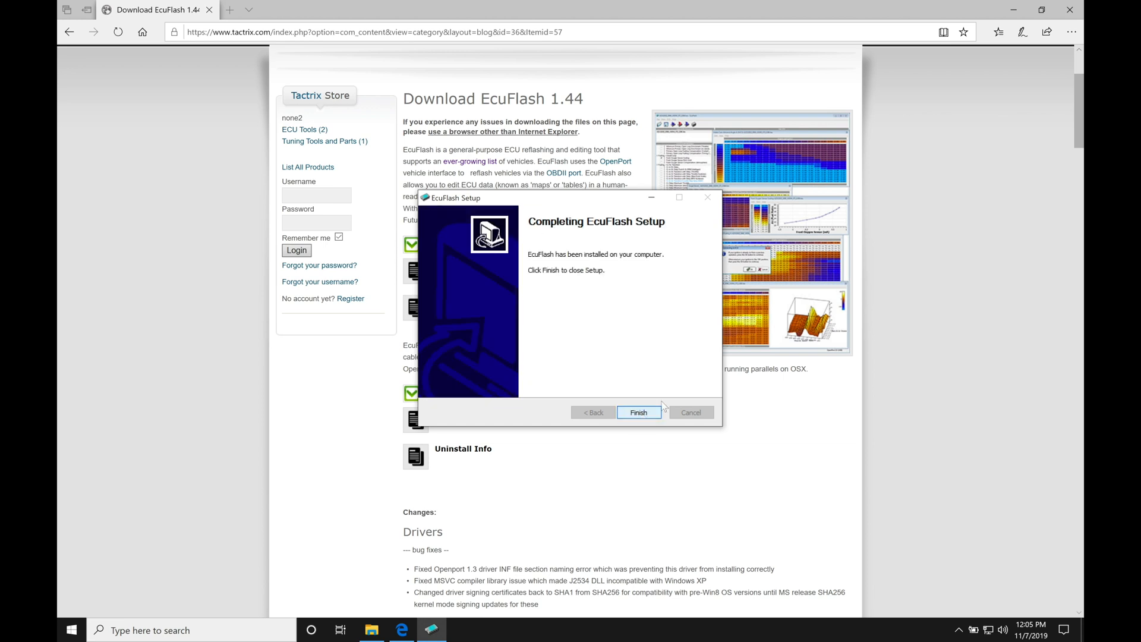
{"action": "left_click", "coordinate": [639, 412]}
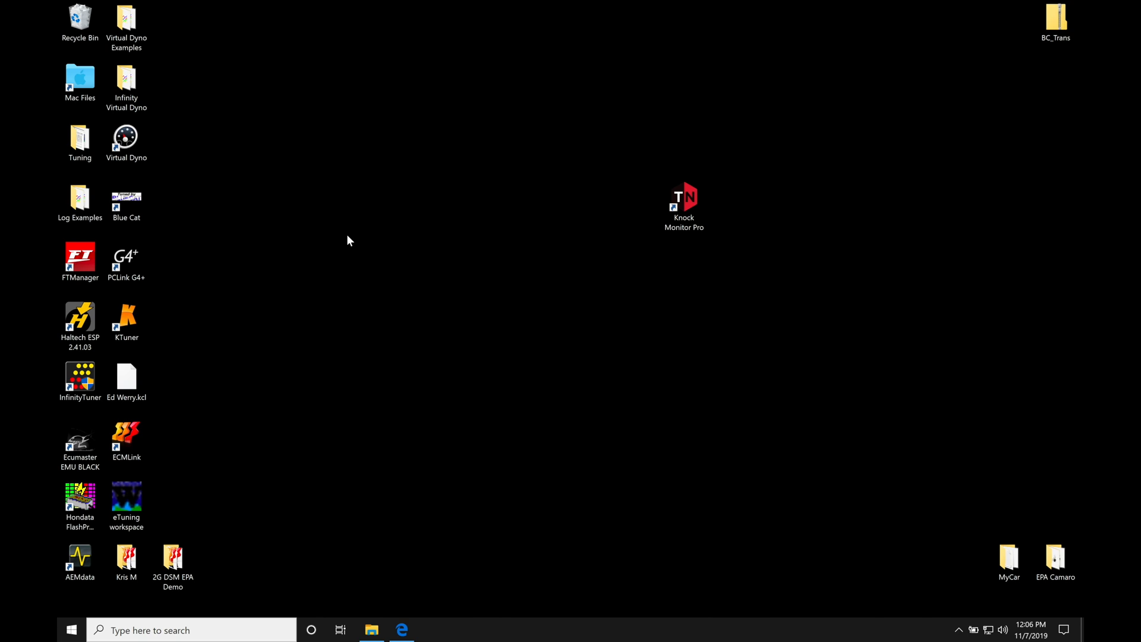
Step: Open a File Explorer window showing the AEMTuner folder
{"action": "left_click", "coordinate": [81, 263]}
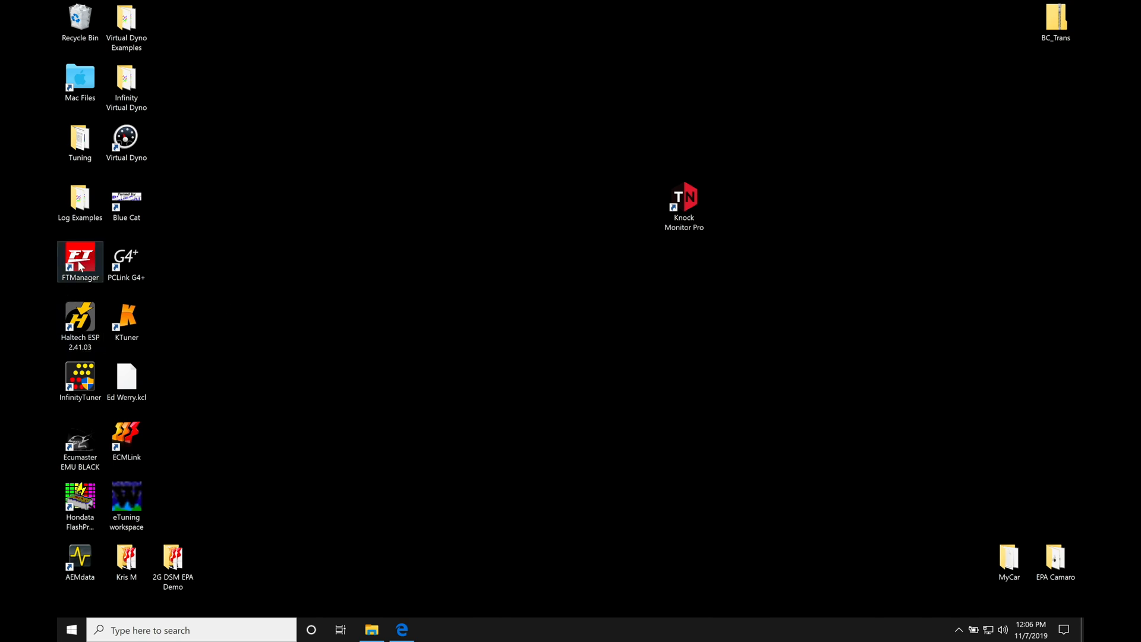
{"action": "left_click", "coordinate": [80, 379]}
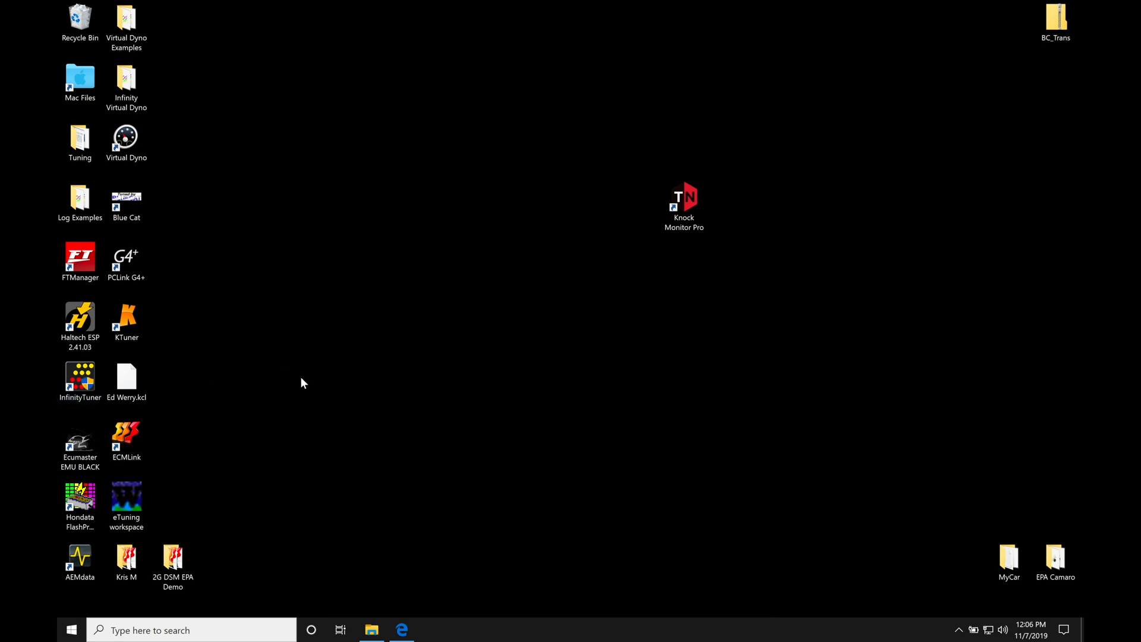
{"action": "mouse_move", "coordinate": [201, 395]}
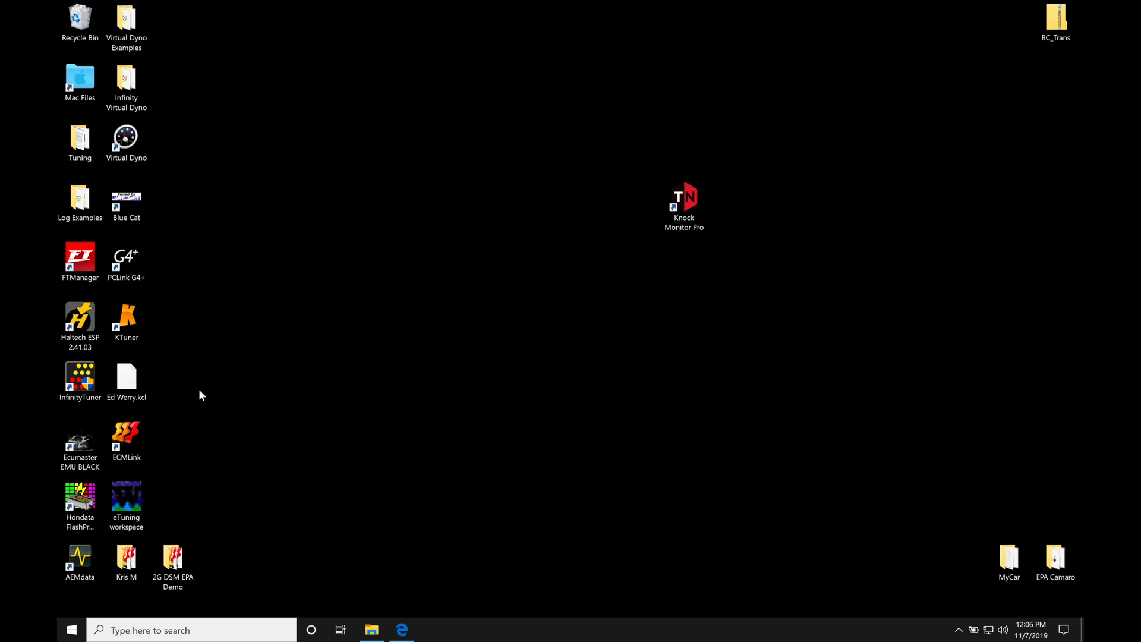
{"action": "mouse_move", "coordinate": [353, 278]}
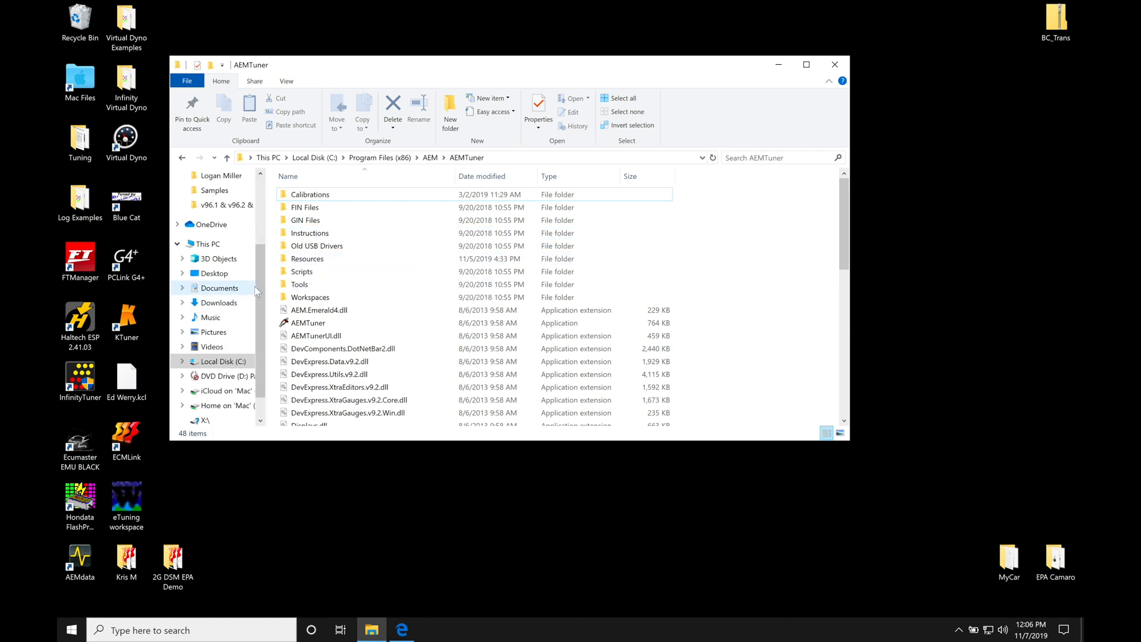
Step: Browse C: > Program Files (x86) > OpenECU > EcuFlash and select the ecuflash application
{"action": "left_click", "coordinate": [223, 332]}
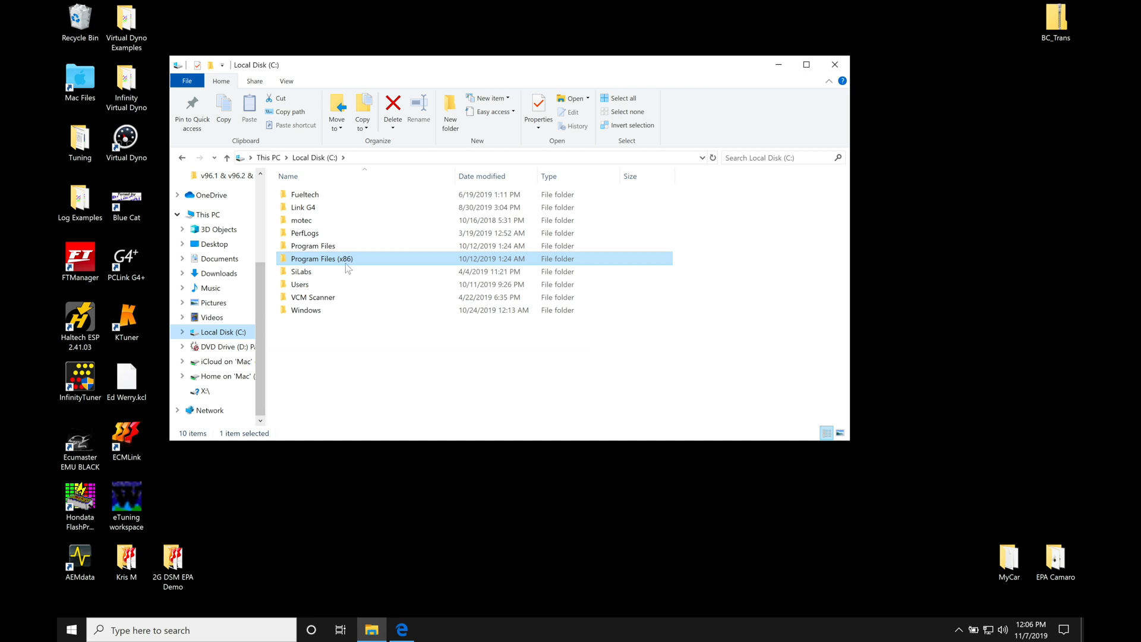
{"action": "mouse_move", "coordinate": [346, 266]}
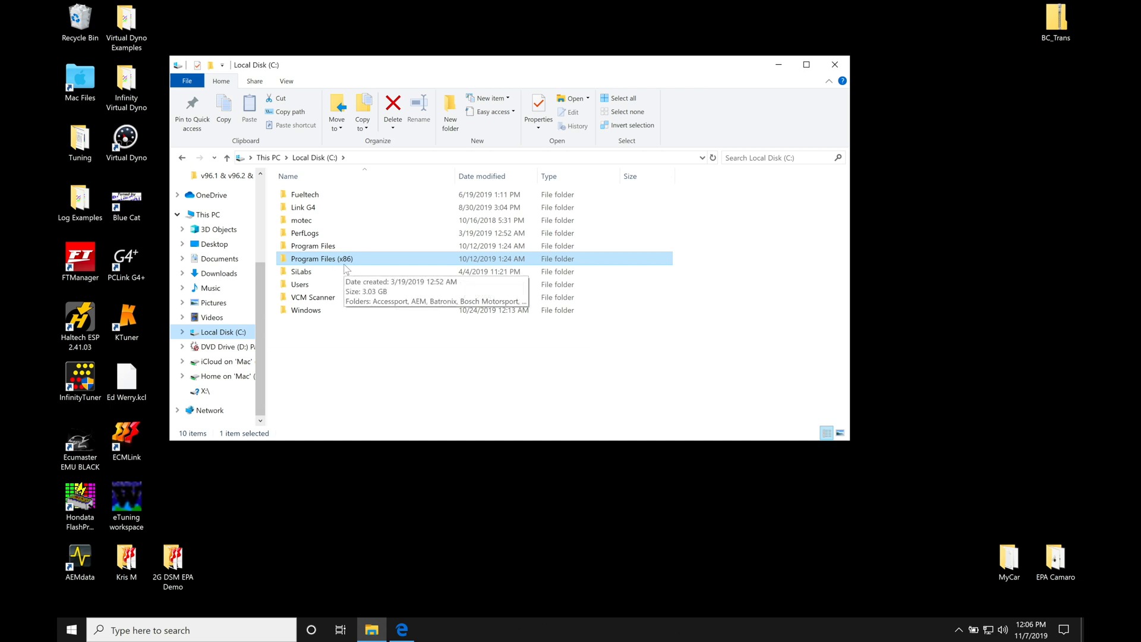
{"action": "double_click", "coordinate": [322, 259]}
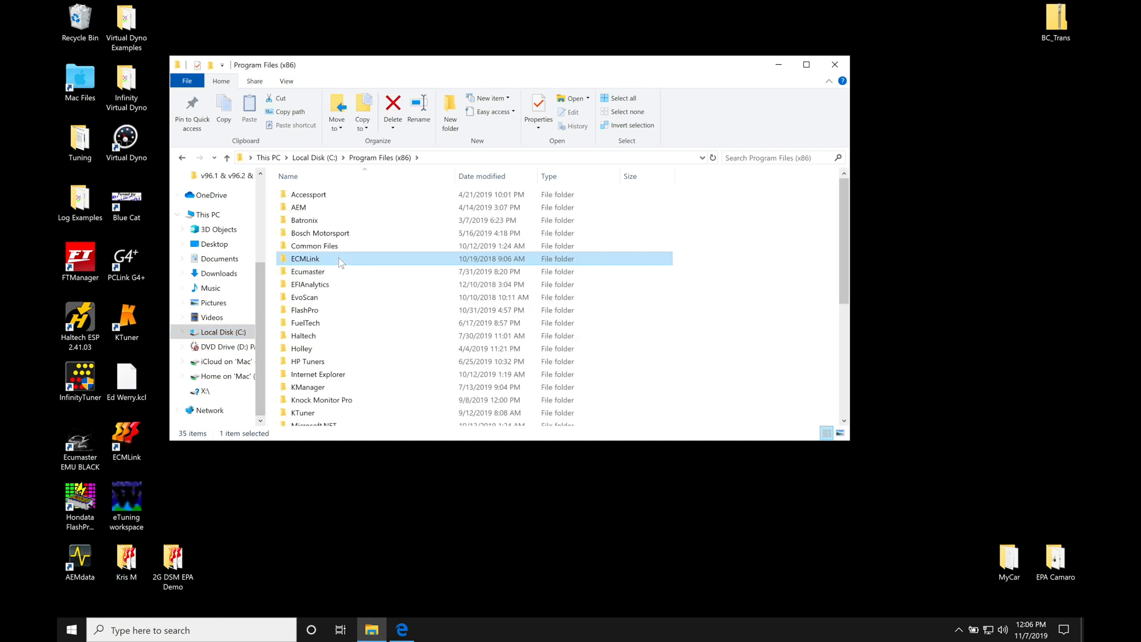
{"action": "scroll", "scroll_direction": "down", "scroll_amount": 3}
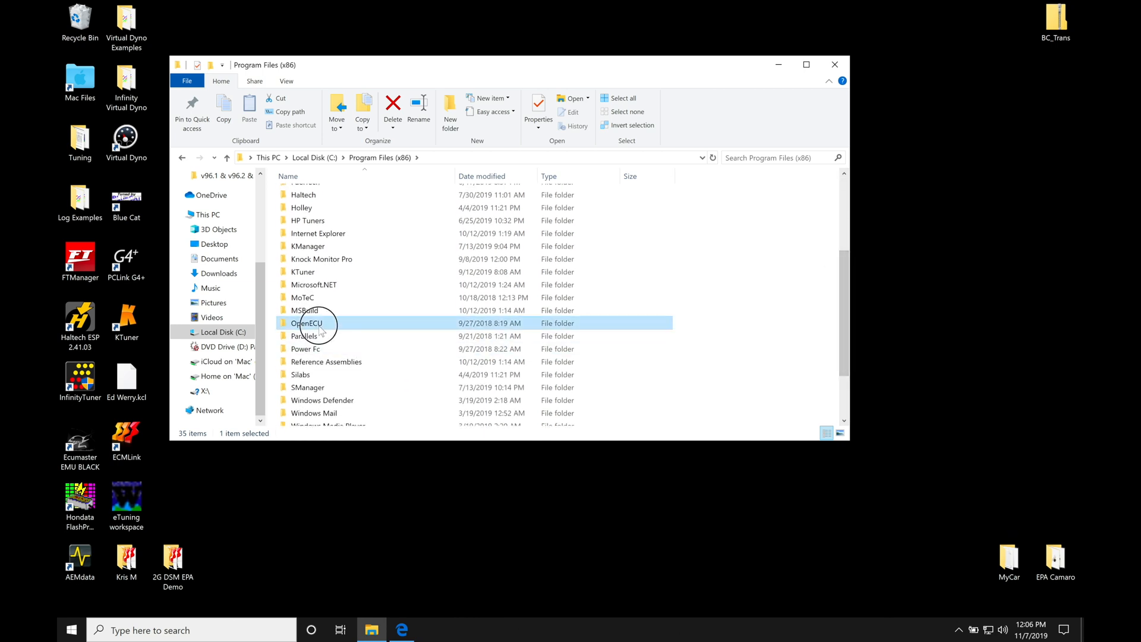
{"action": "double_click", "coordinate": [308, 323]}
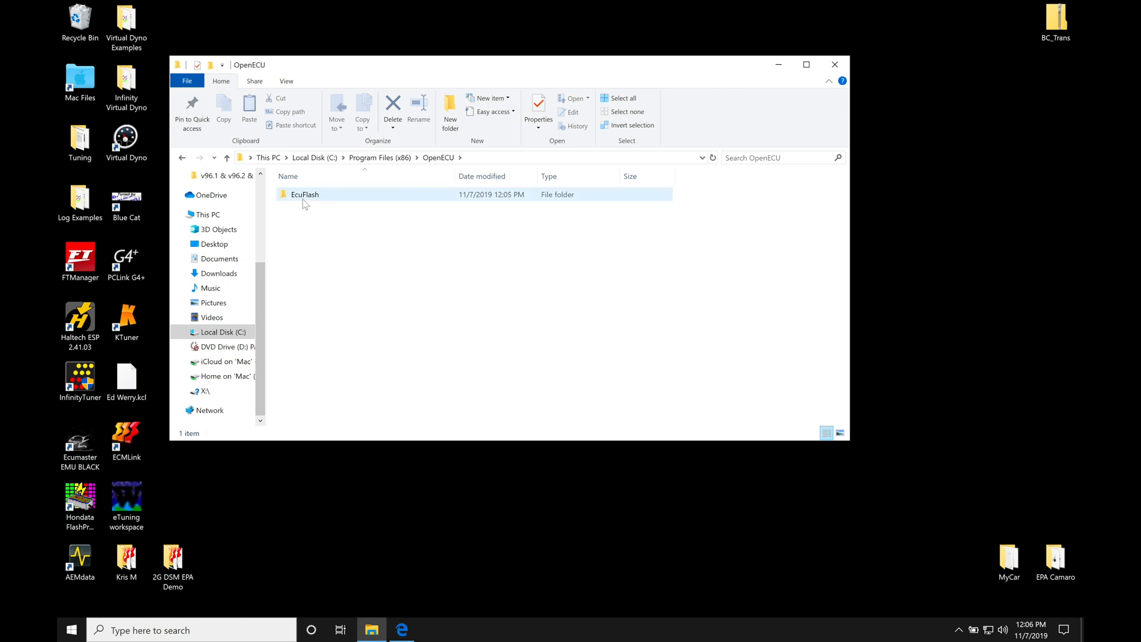
{"action": "double_click", "coordinate": [305, 194]}
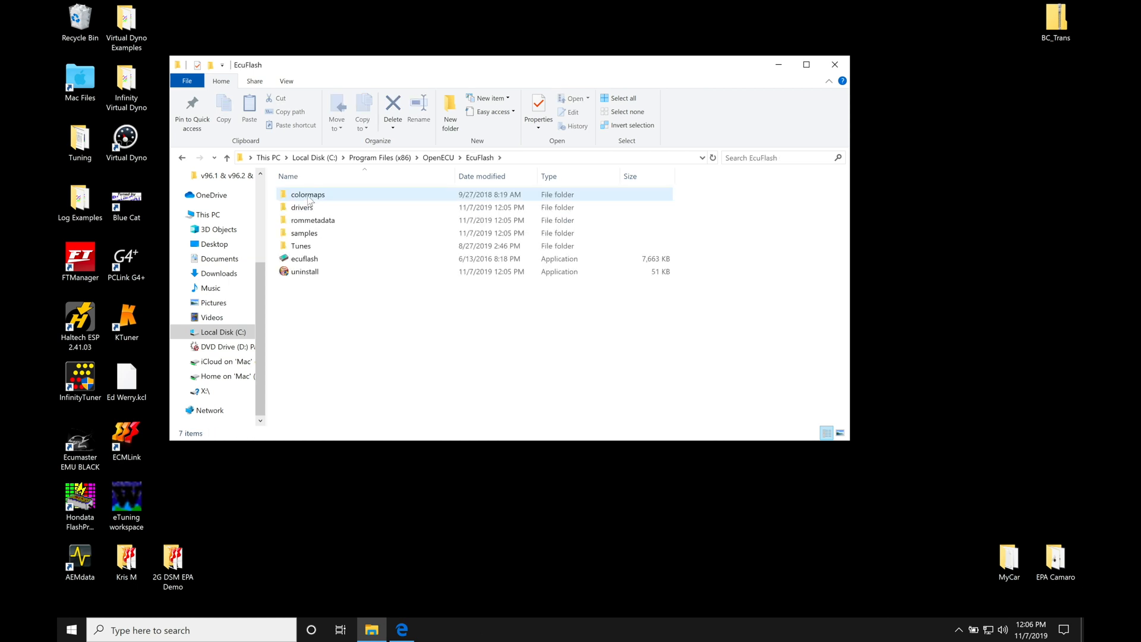
{"action": "left_click", "coordinate": [305, 259]}
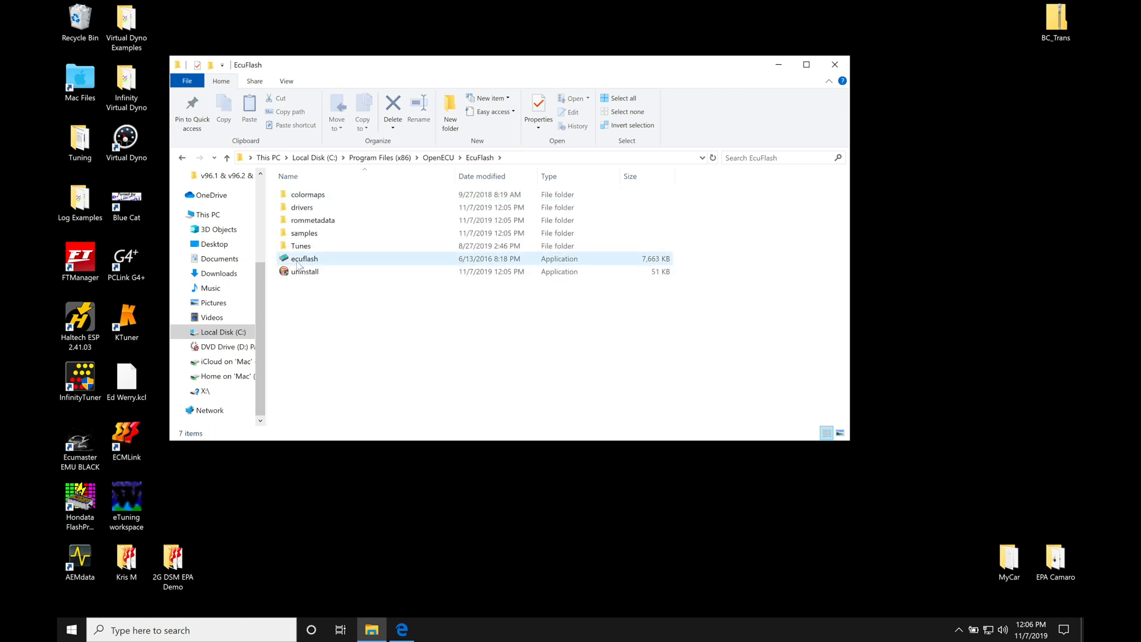
{"action": "mouse_move", "coordinate": [304, 258]}
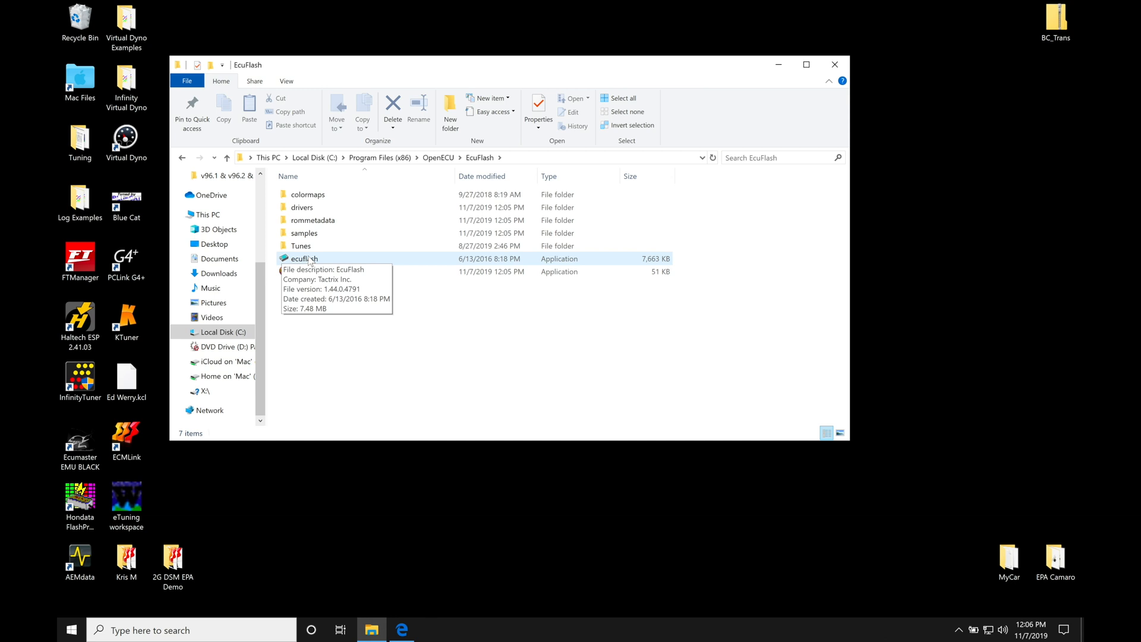
Step: Create an 'ecuflash - Shortcut' and accept placing it on the desktop
{"action": "right_click", "coordinate": [304, 258]}
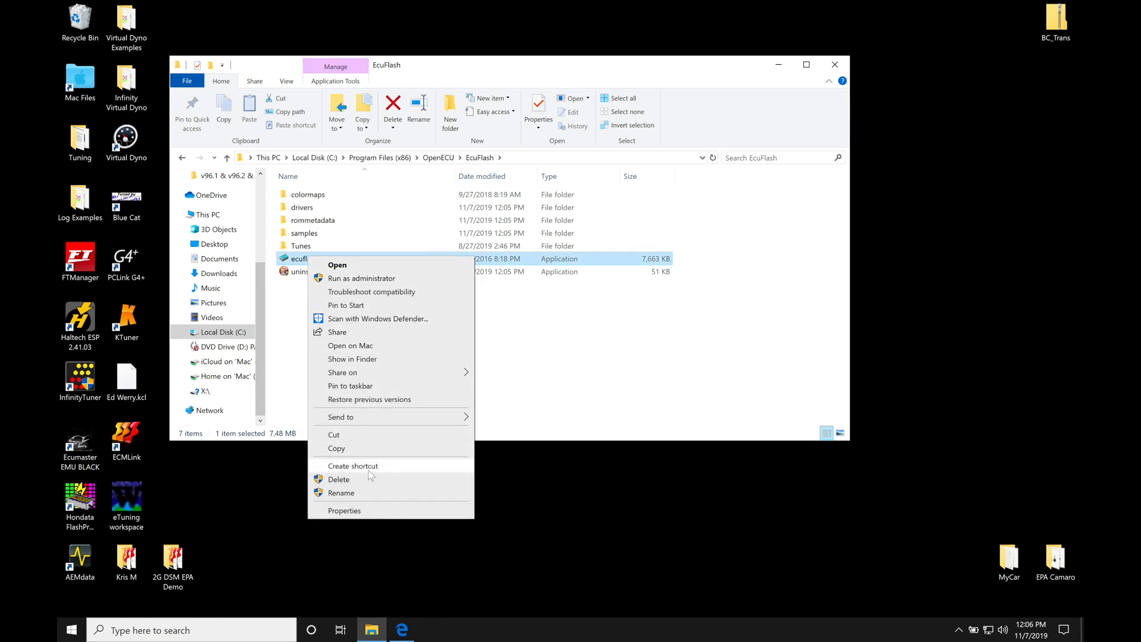
{"action": "left_click", "coordinate": [353, 466]}
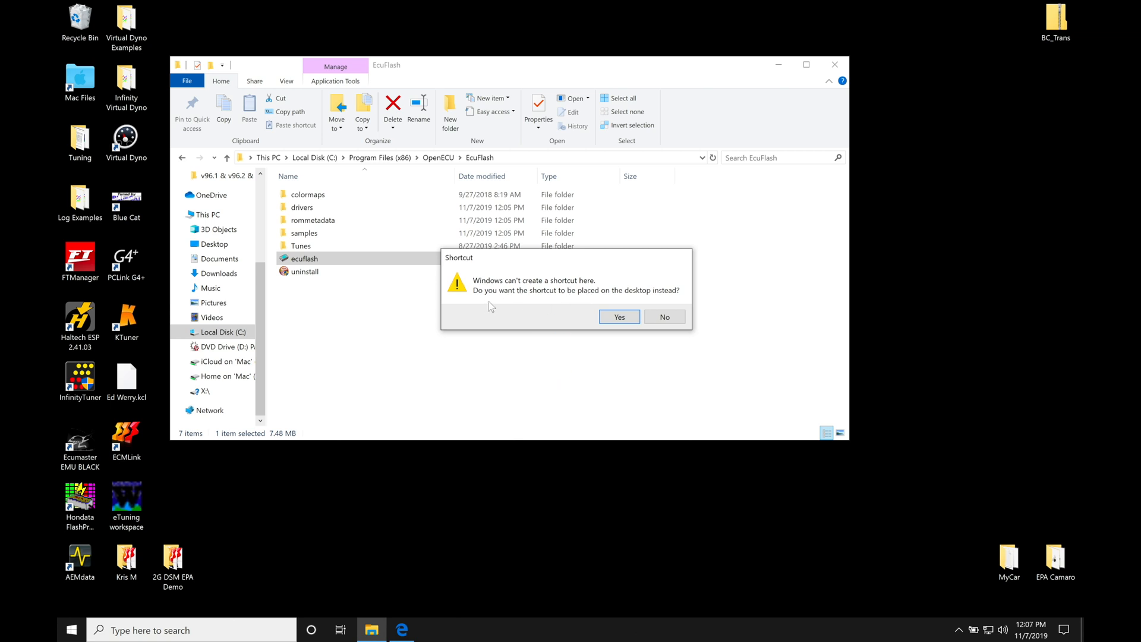
{"action": "mouse_move", "coordinate": [643, 299]}
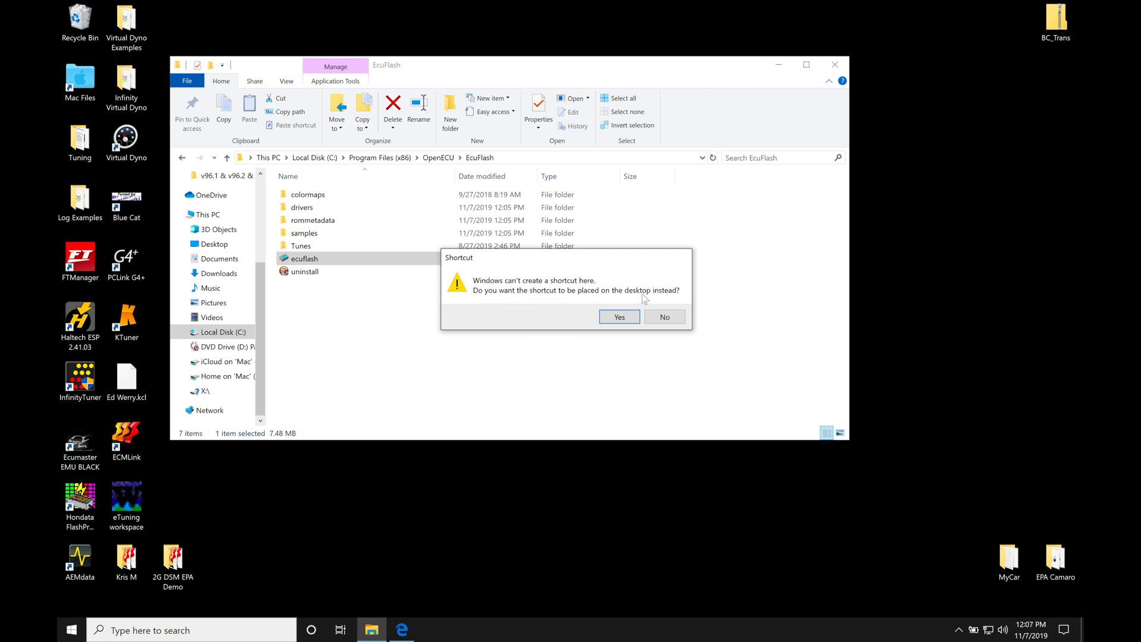
{"action": "mouse_move", "coordinate": [650, 304]}
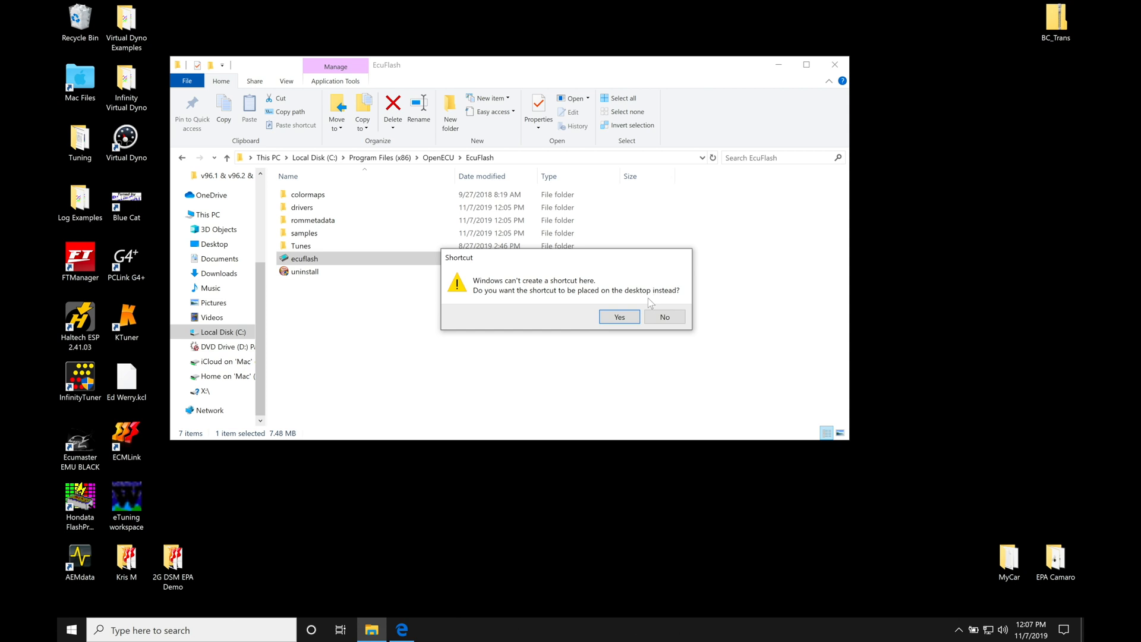
{"action": "left_click", "coordinate": [618, 316]}
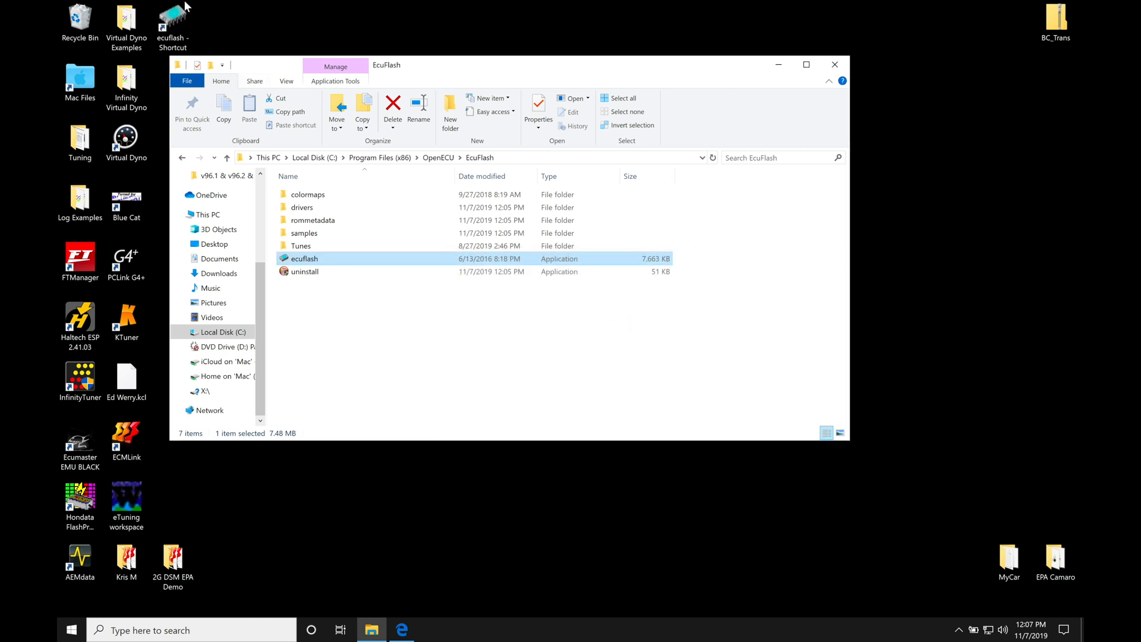